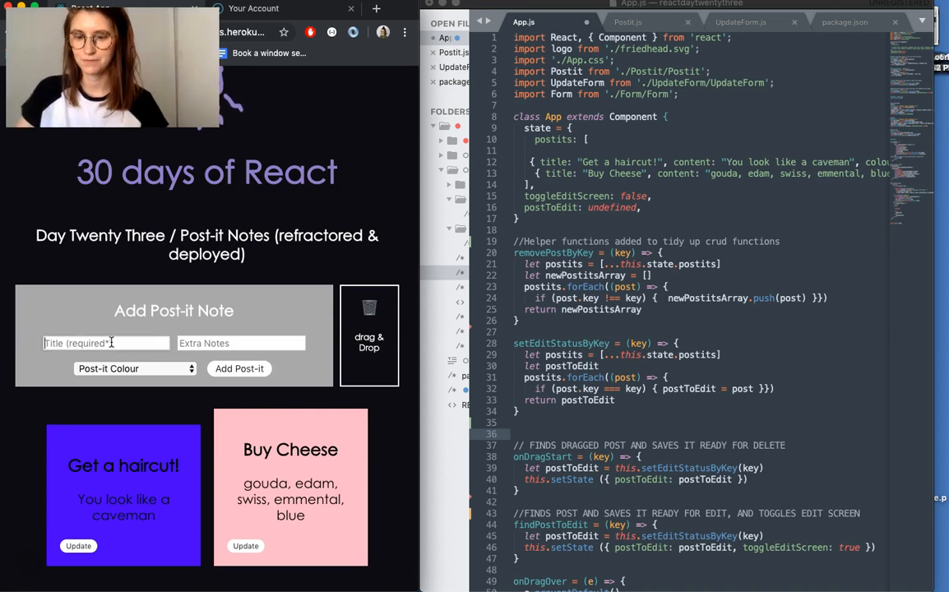
Step: Fill the form with title 'Hello', note 'Say hello to someone', colour Green, and add it to the board
text(Hello)
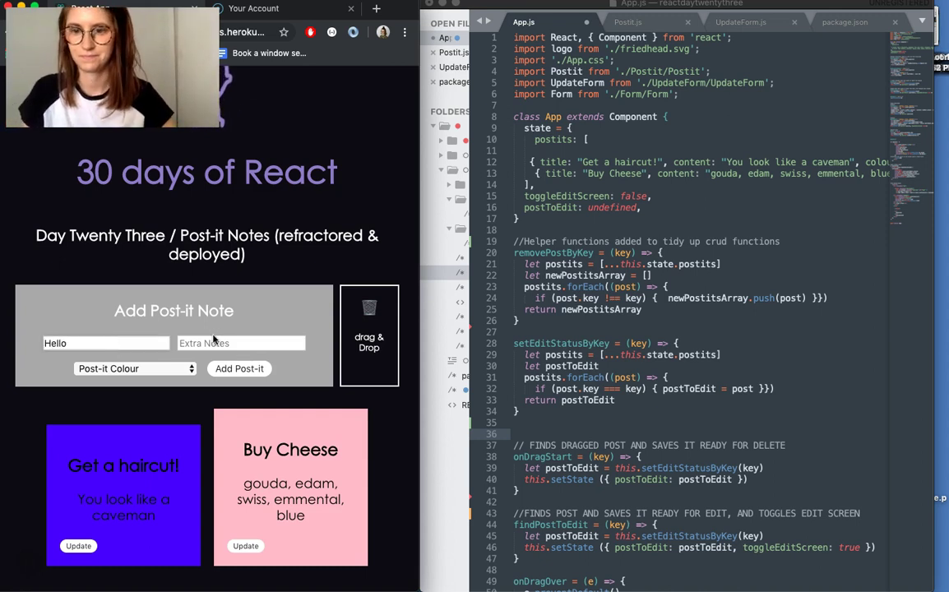
text(SA)
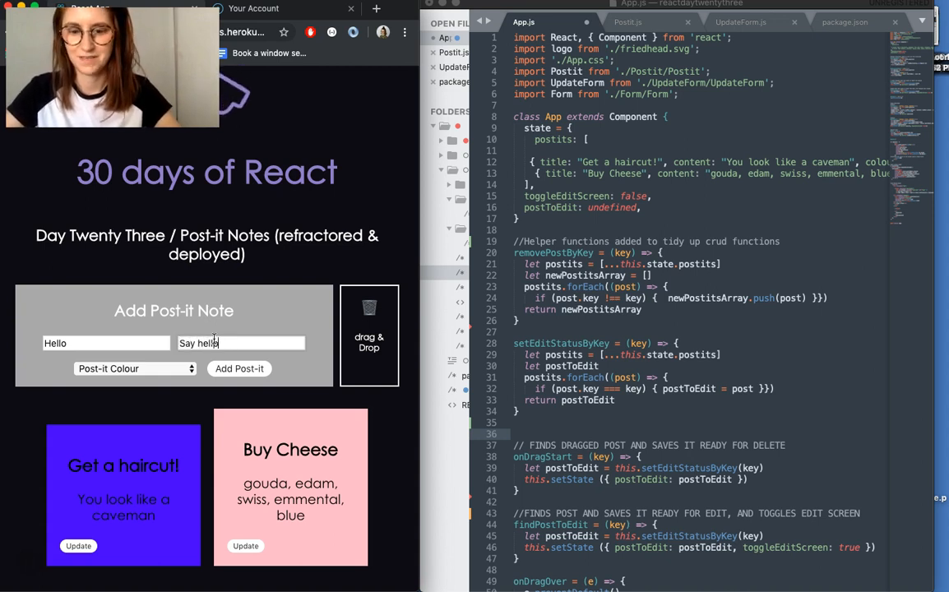
text(to)
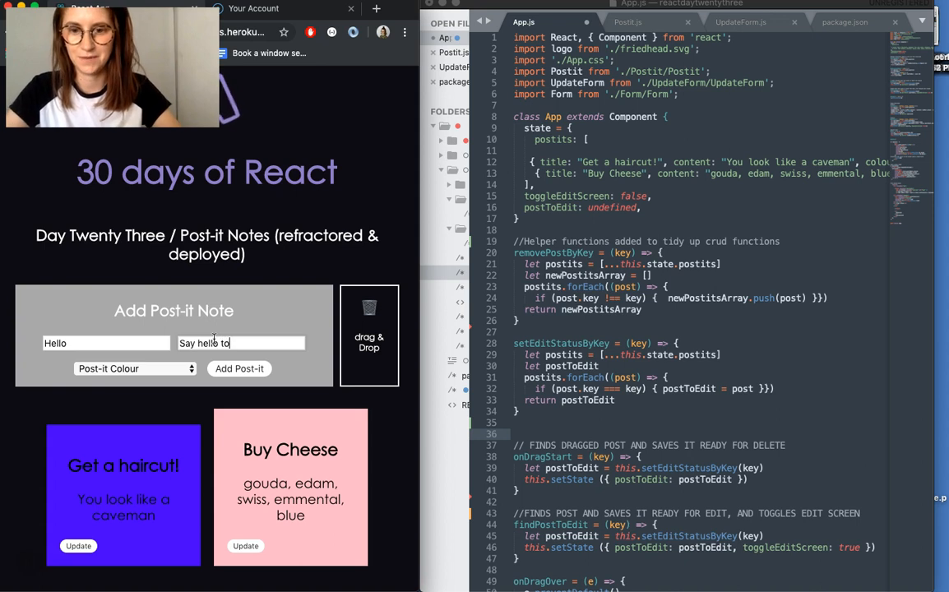
text(sometime)
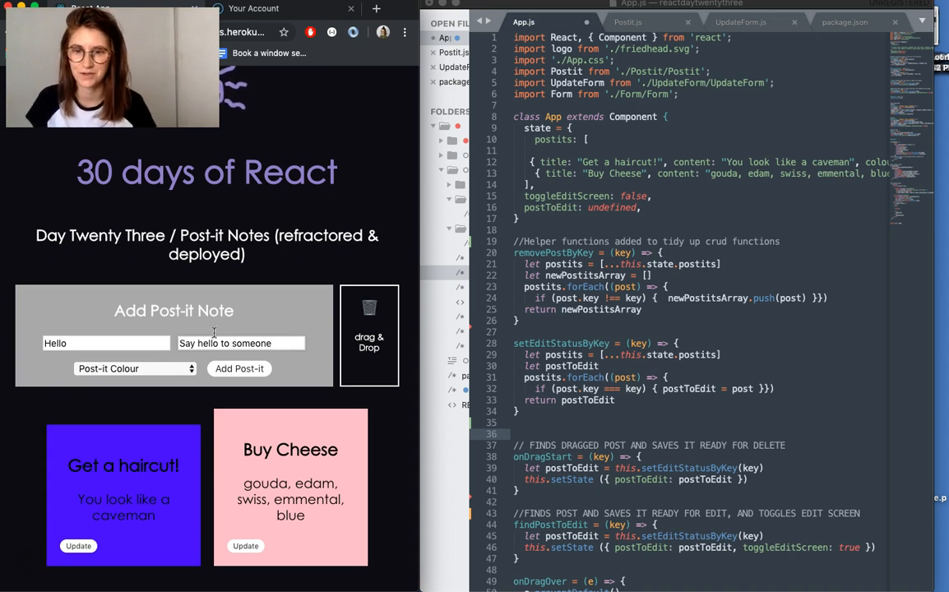
click(135, 369)
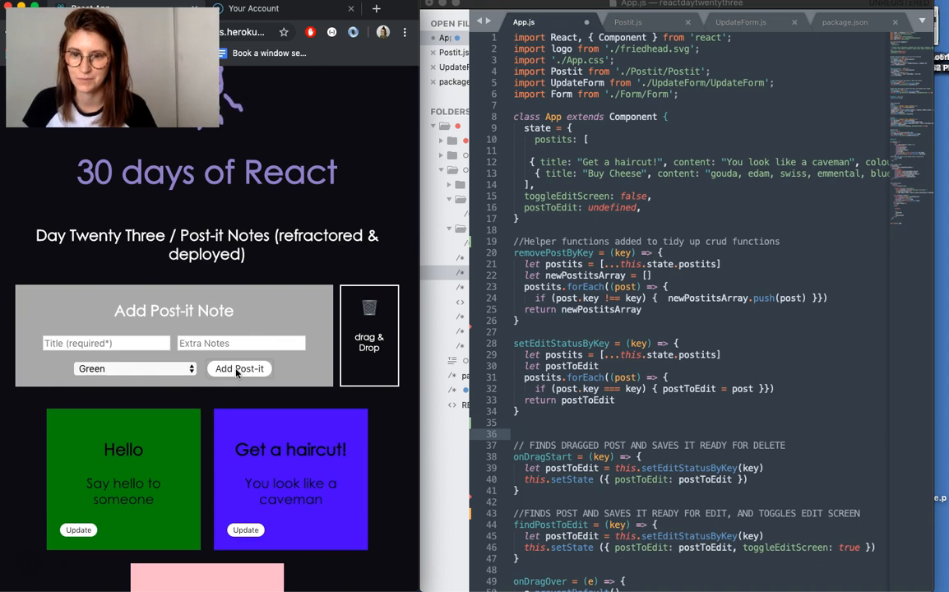
scroll(down, 3)
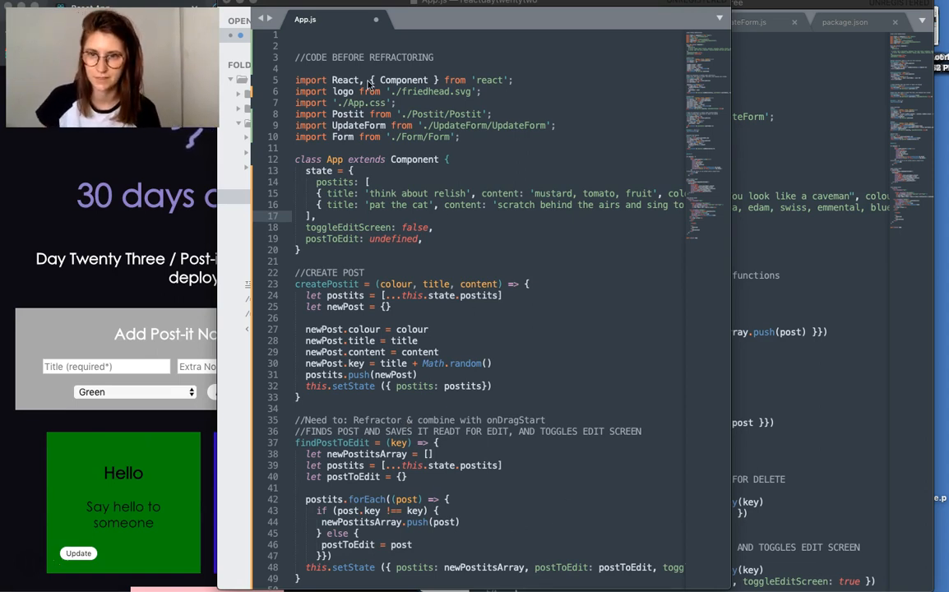
Step: Scroll the old App.js through createPostit, findPostToEdit, updatePostIt and onDrop down to render
scroll(down, 3)
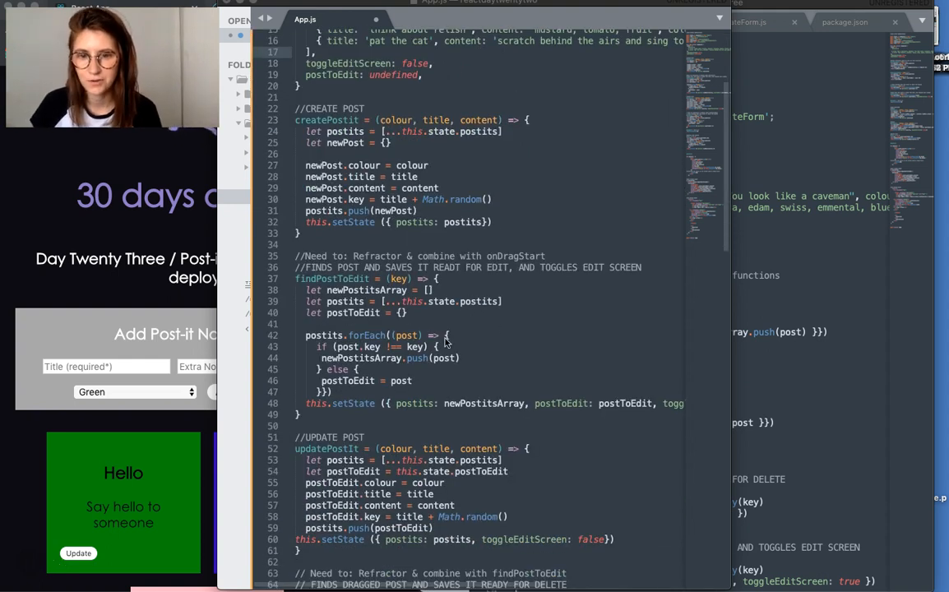
scroll(down, 3)
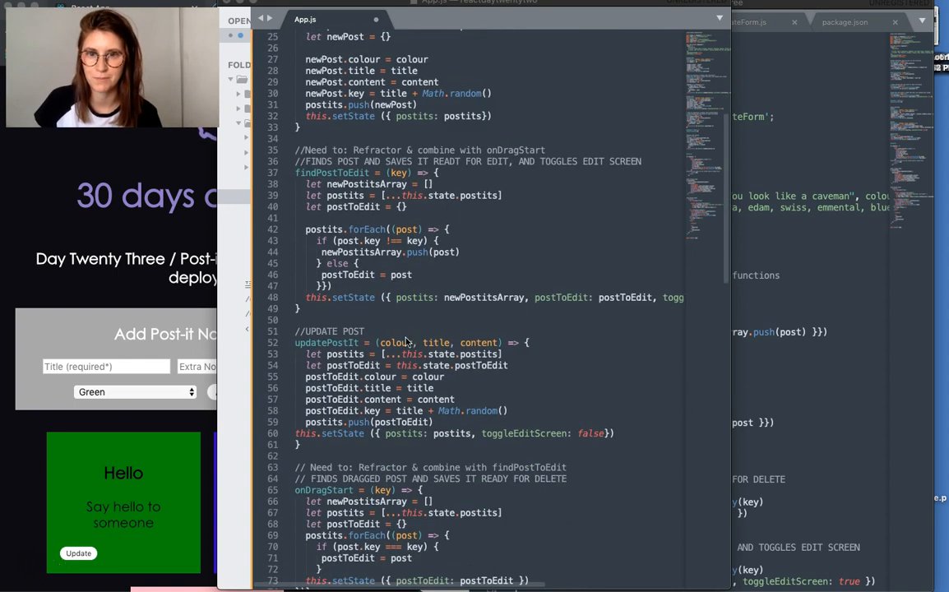
scroll(down, 3)
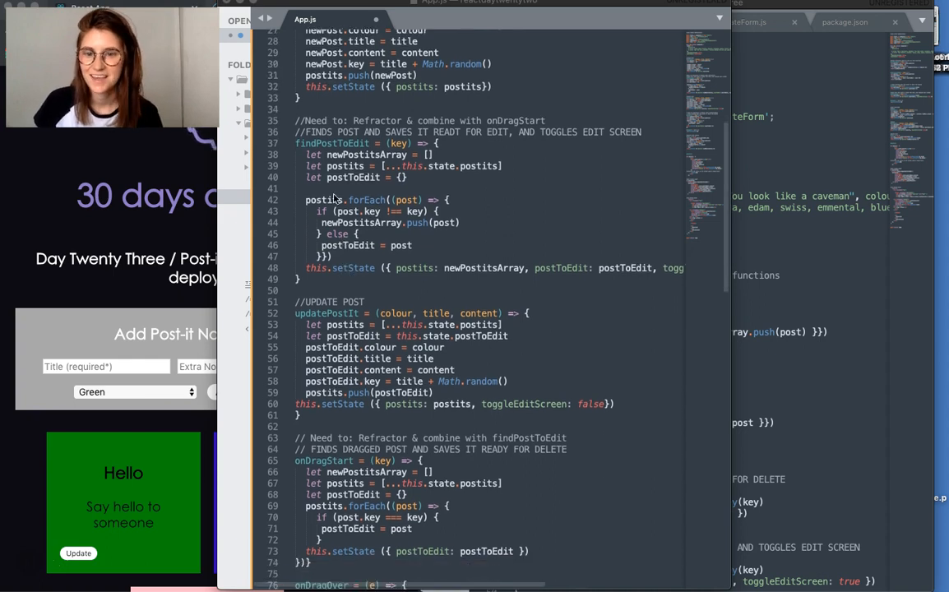
scroll(down, 3)
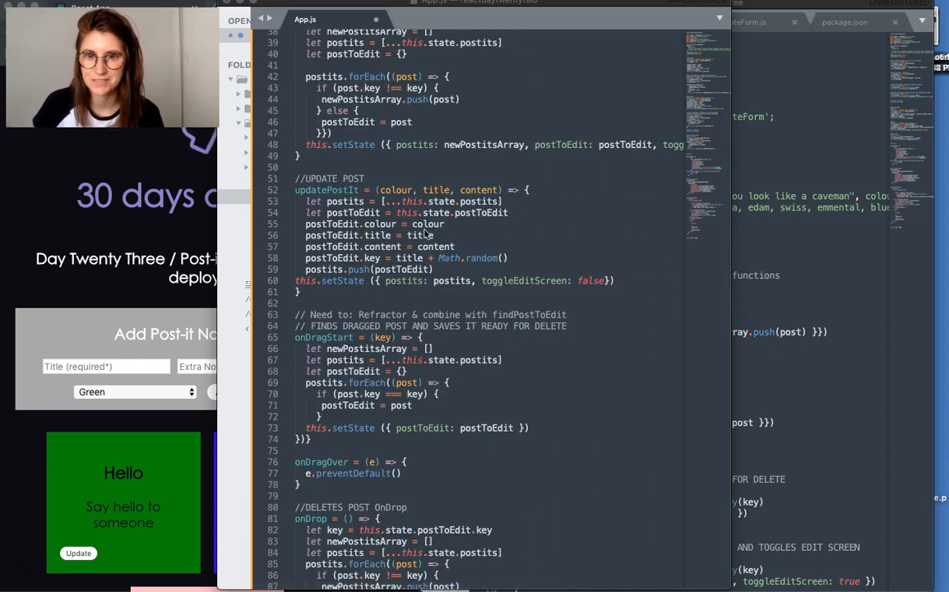
mouse_move(355, 418)
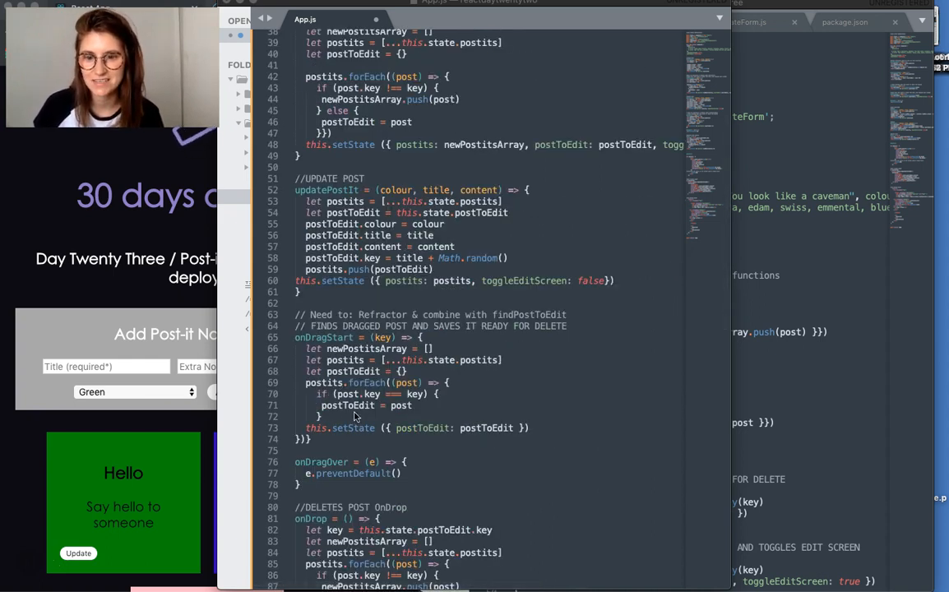
scroll(down, 3)
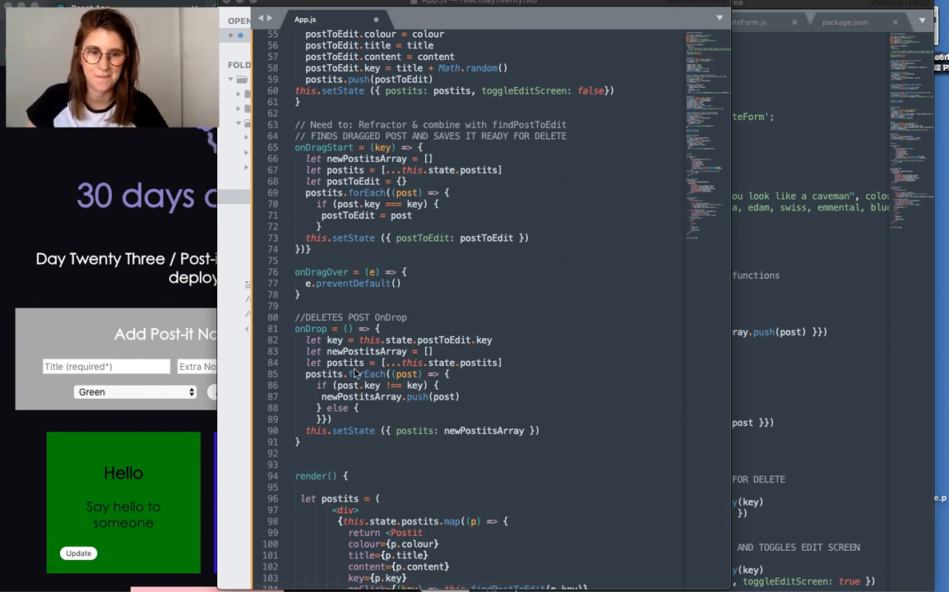
mouse_move(378, 434)
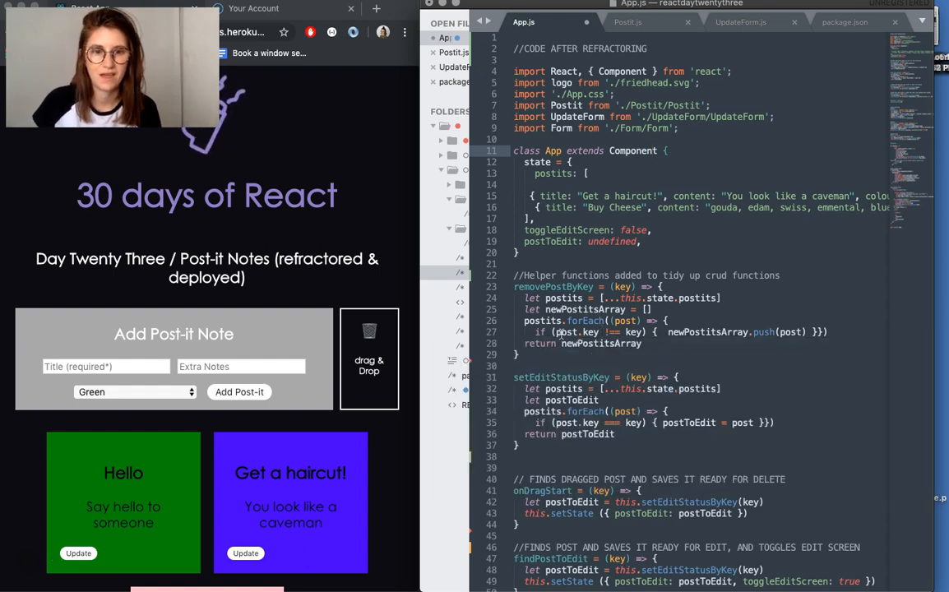
mouse_move(773, 369)
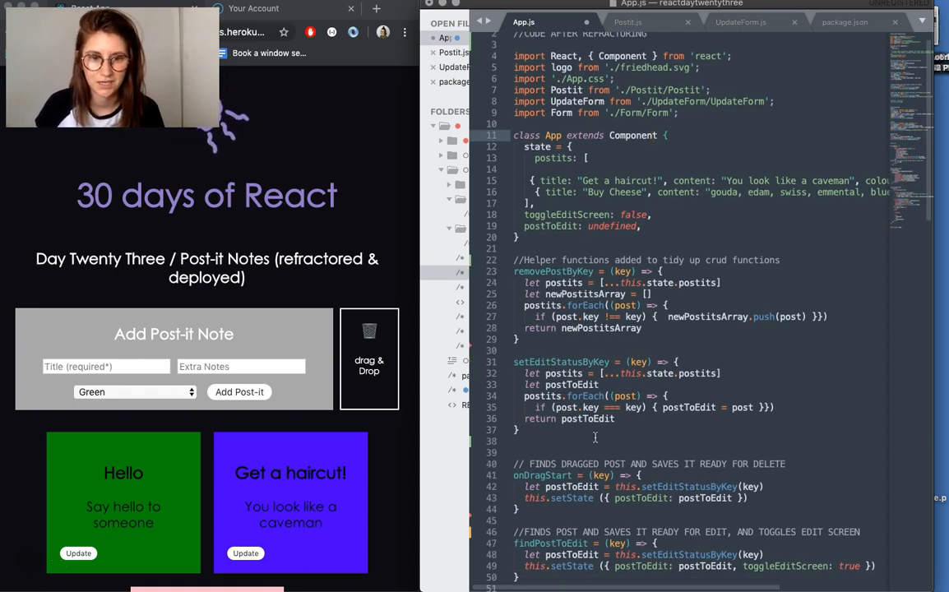
Step: Read the refactored App.js initial state and helper functions
scroll(down, 3)
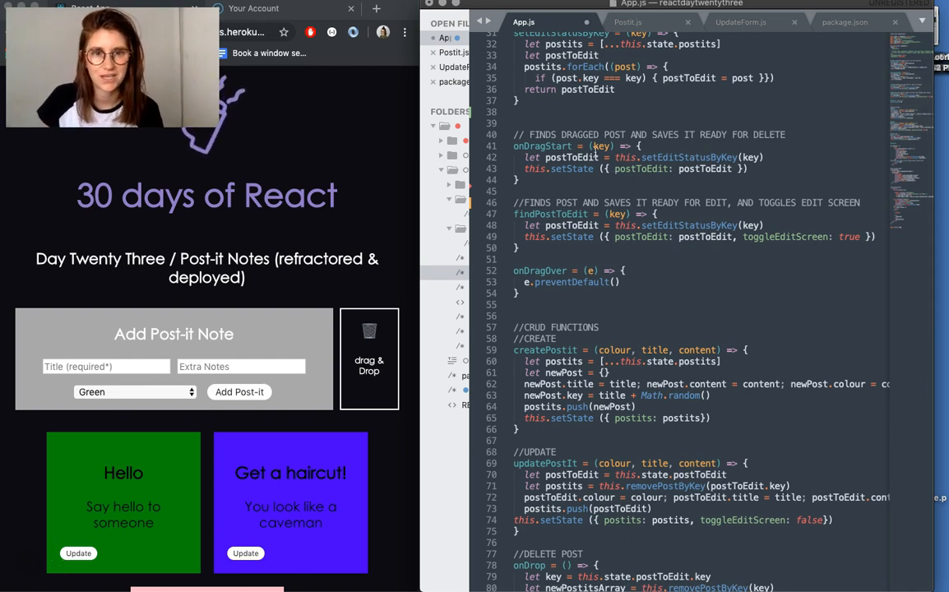
scroll(up, 3)
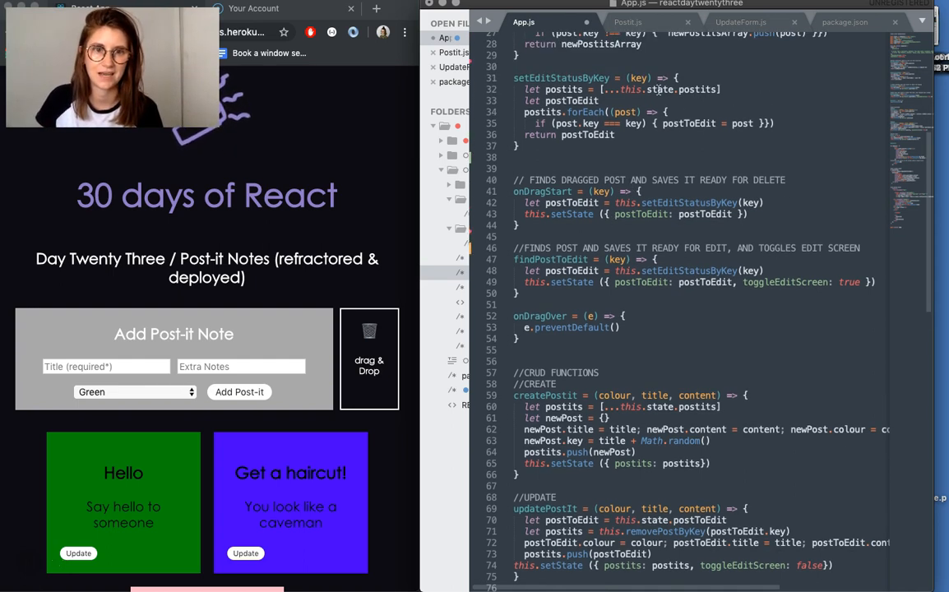
scroll(up, 3)
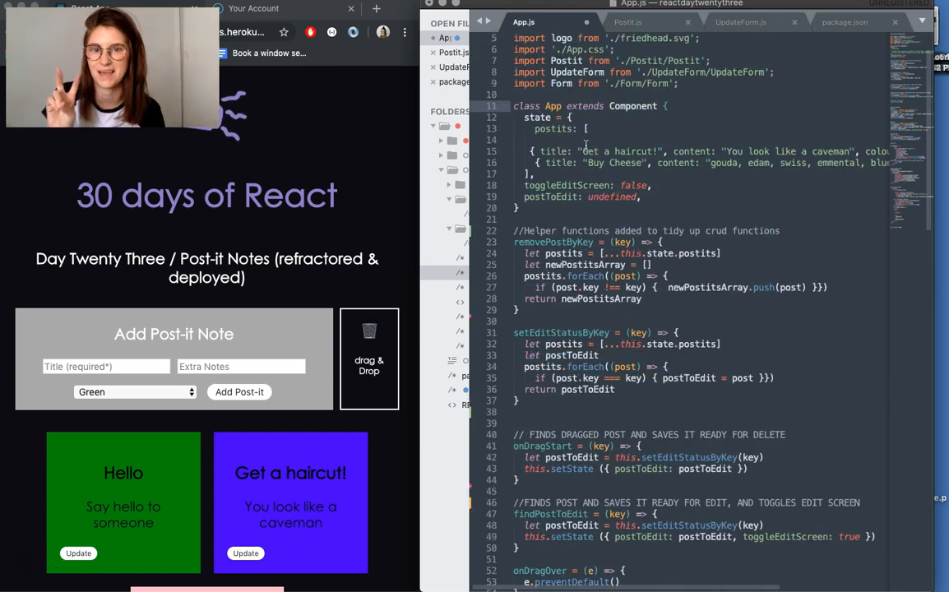
scroll(down, 3)
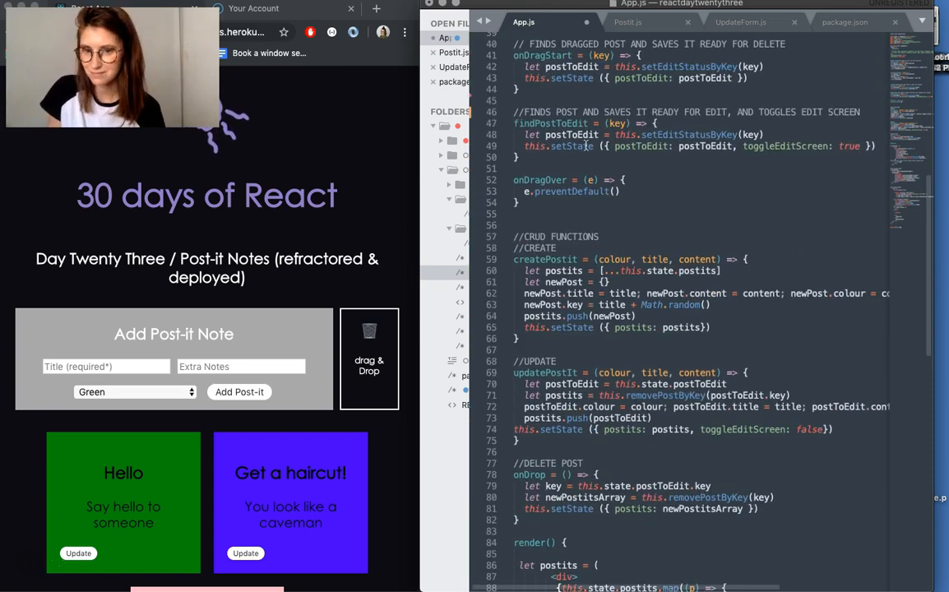
scroll(down, 3)
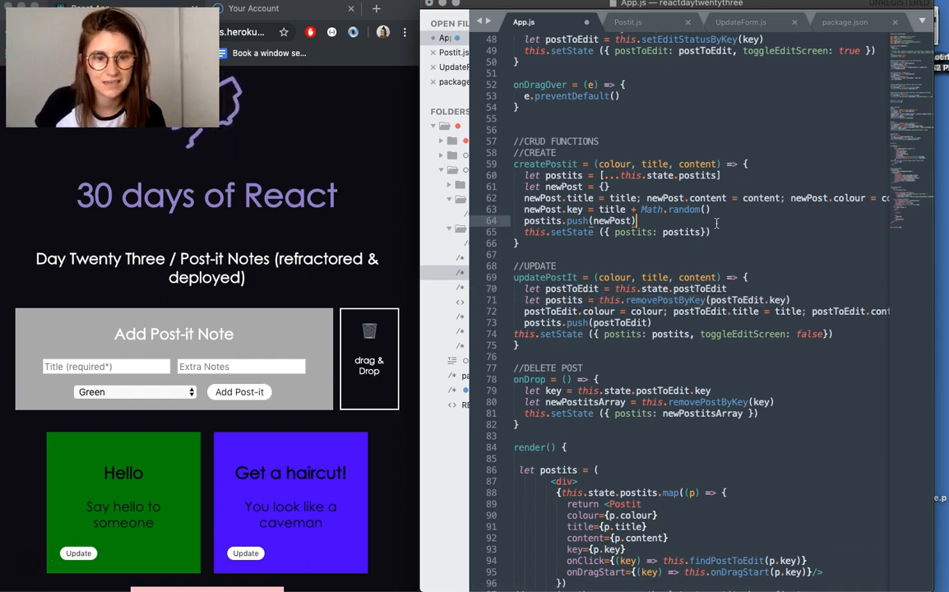
Step: Read the CRUD functions and the render method with its reversed post list
scroll(down, 3)
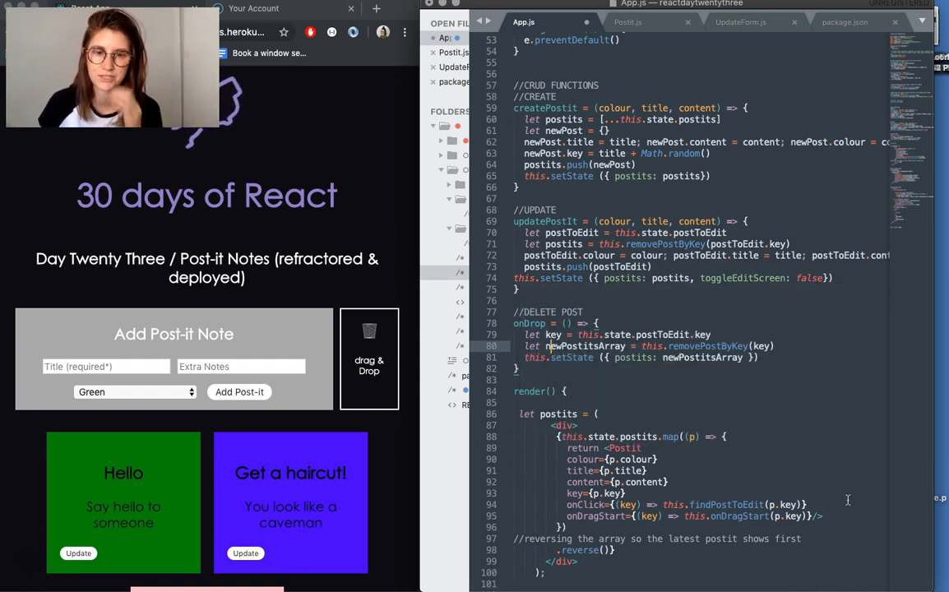
scroll(down, 3)
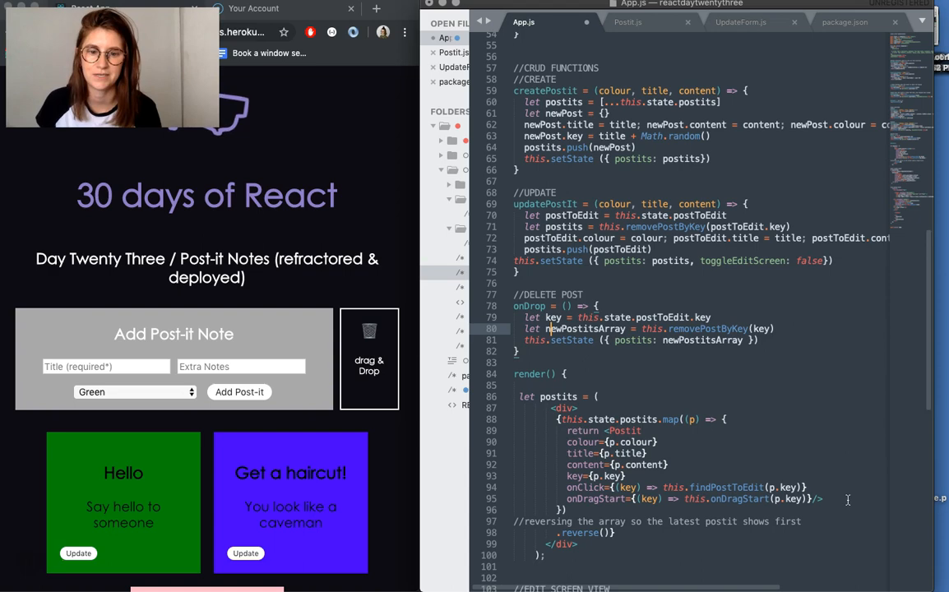
scroll(down, 3)
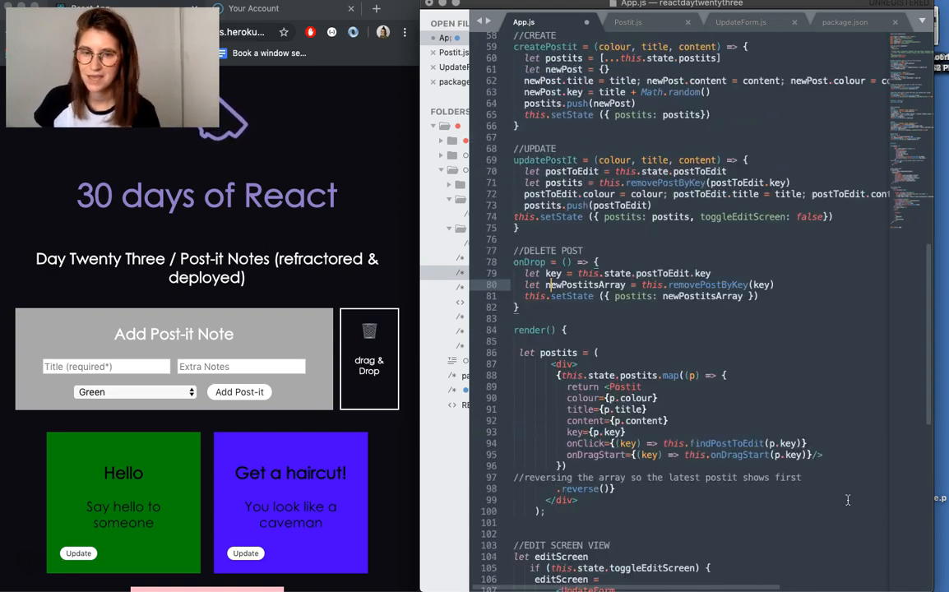
scroll(up, 3)
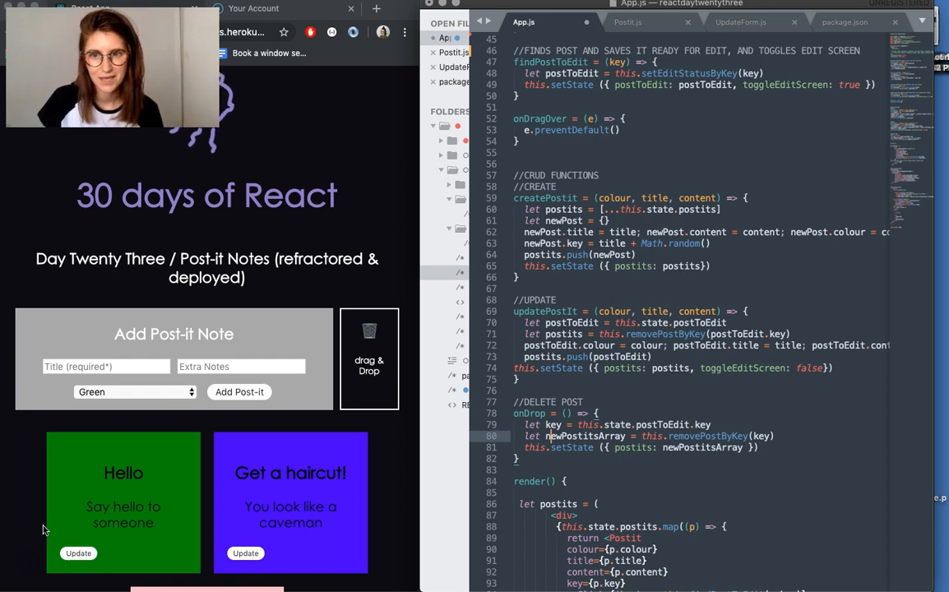
mouse_move(102, 237)
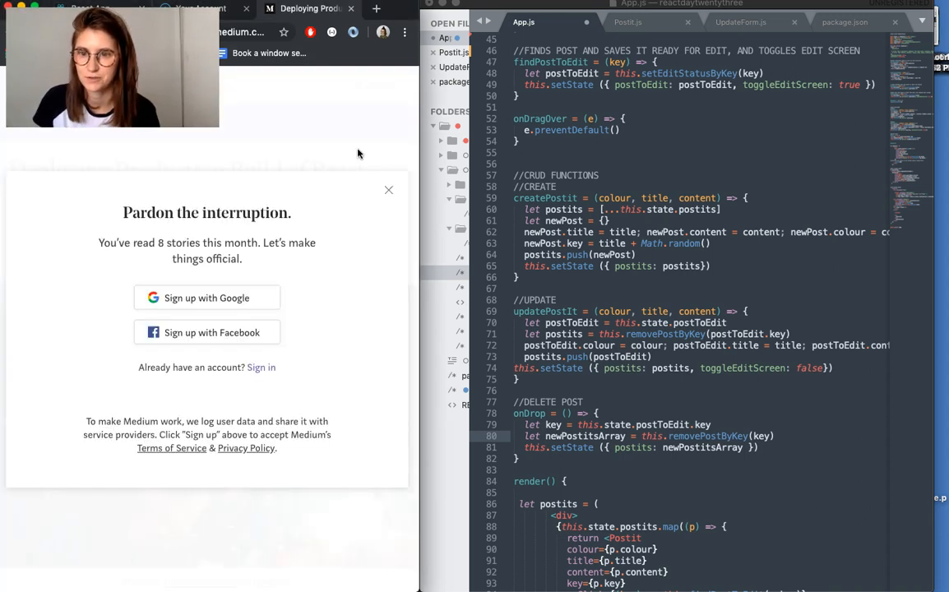
Step: Dismiss the Medium sign-up modal, reach the React configuration section, and compare with package.json before returning to App.js
click(388, 190)
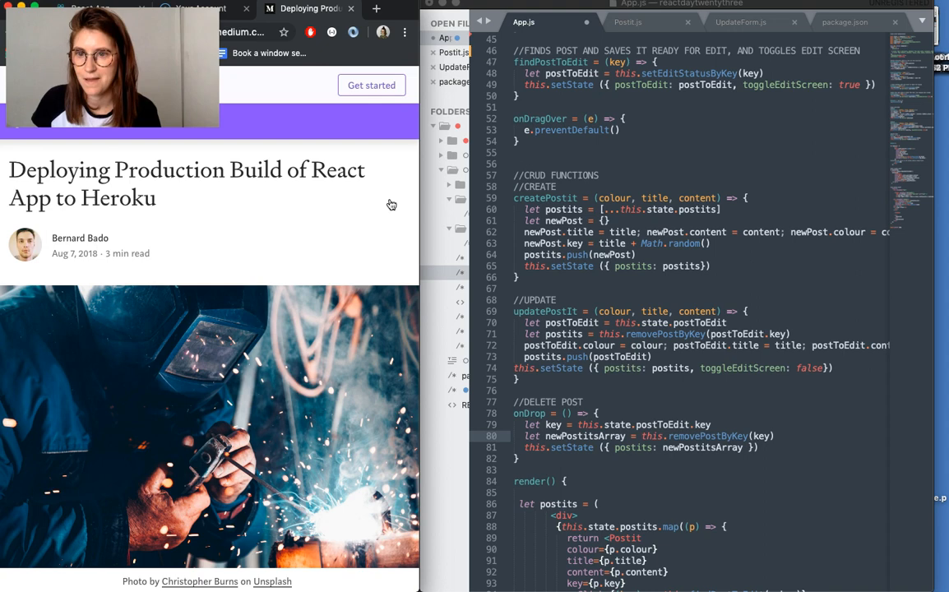
scroll(down, 3)
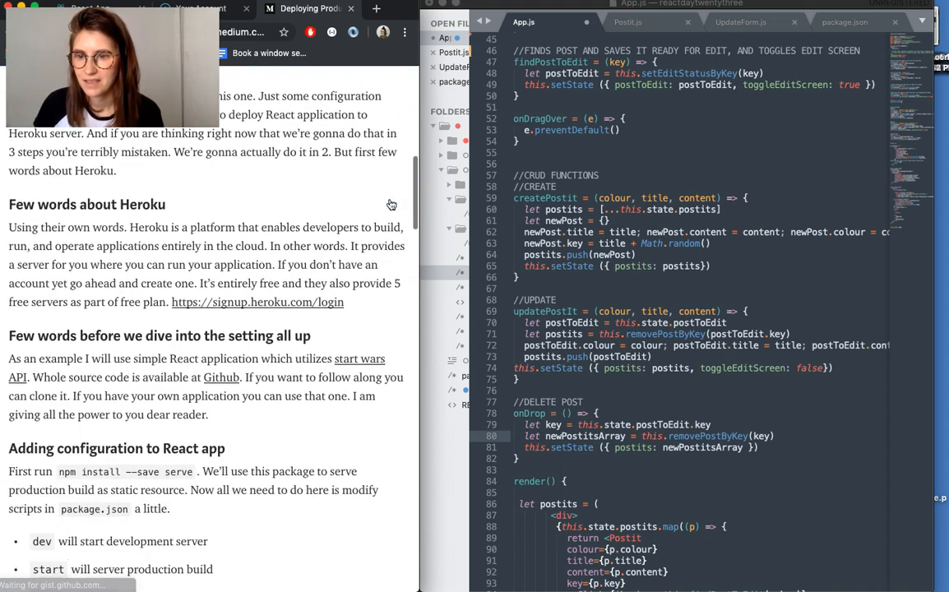
click(846, 23)
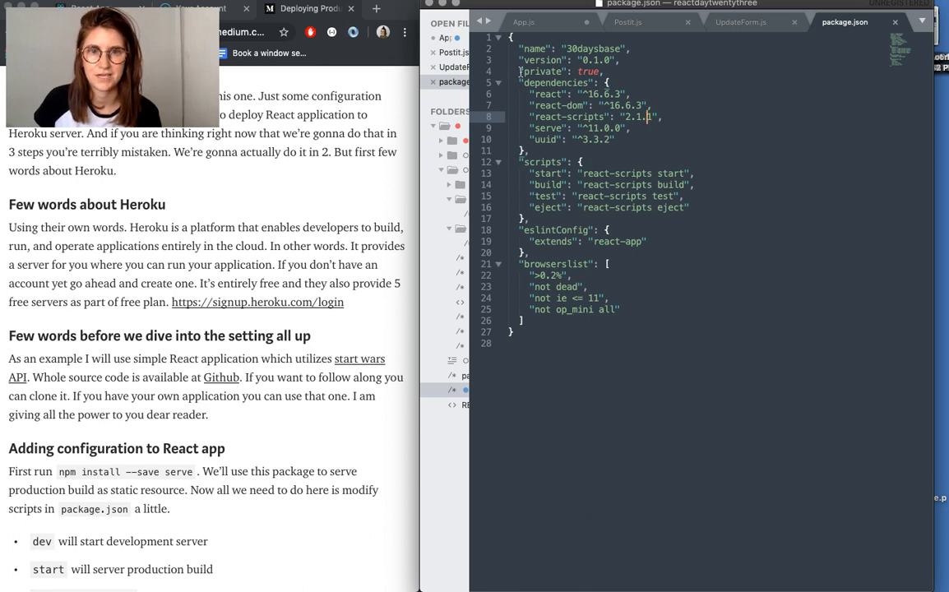
click(523, 23)
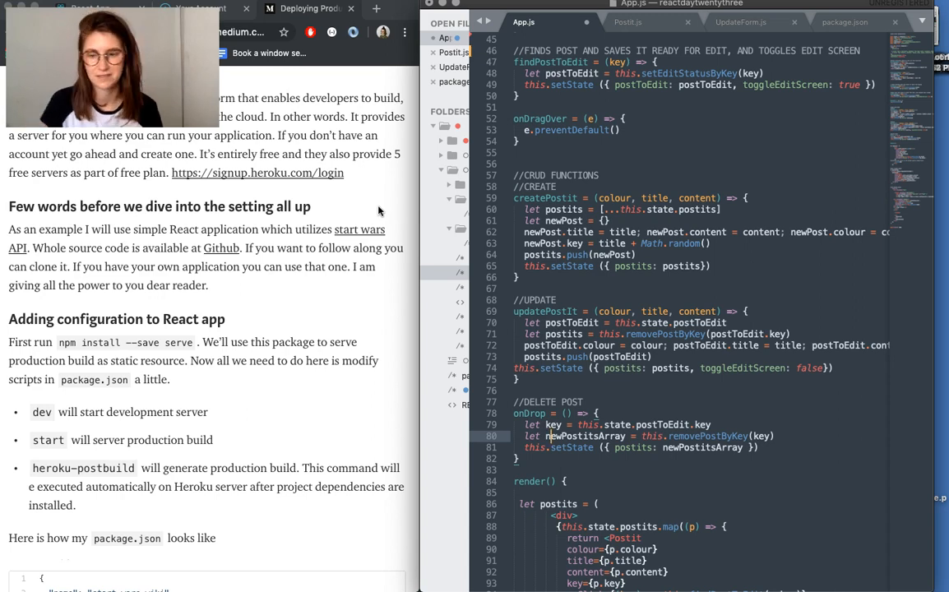
scroll(up, 3)
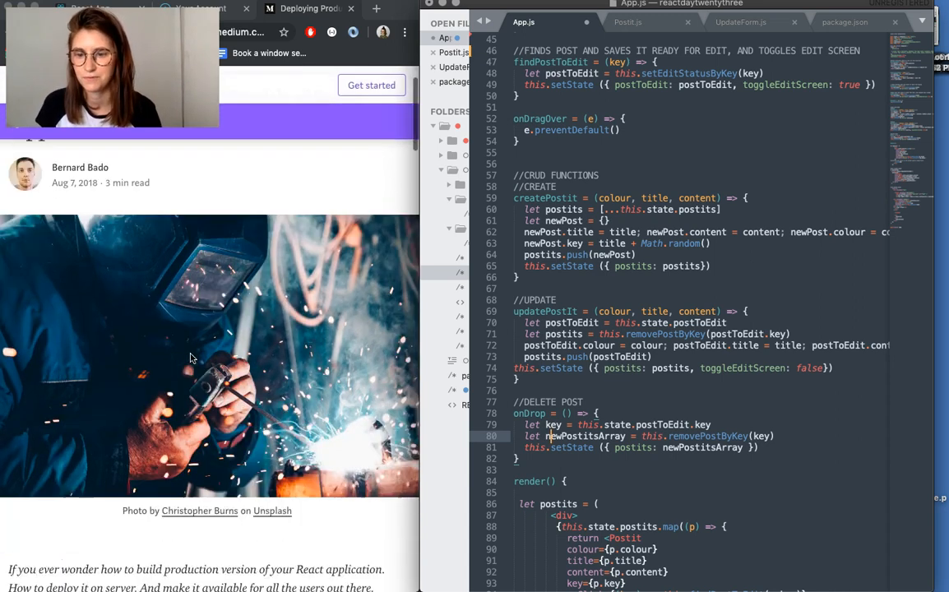
scroll(down, 3)
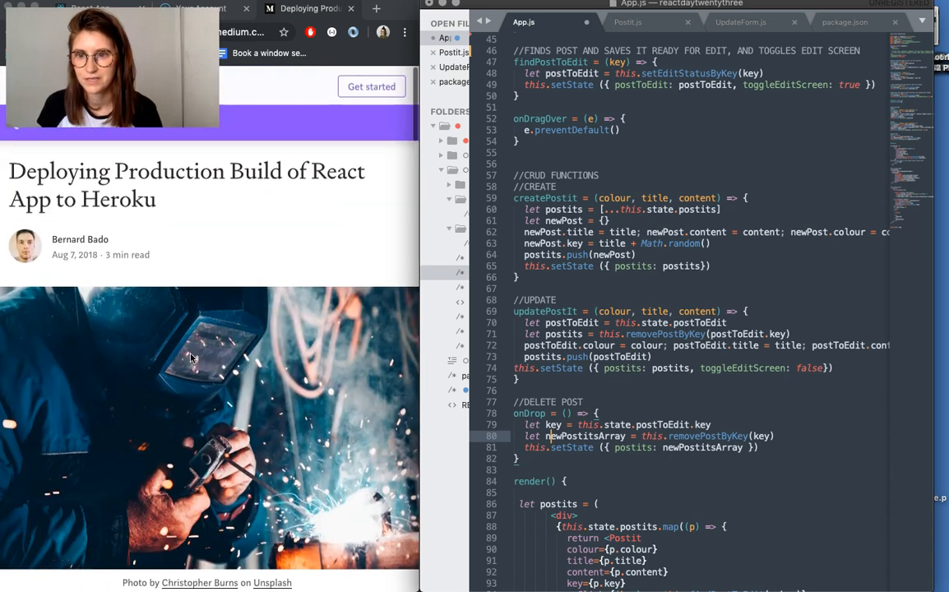